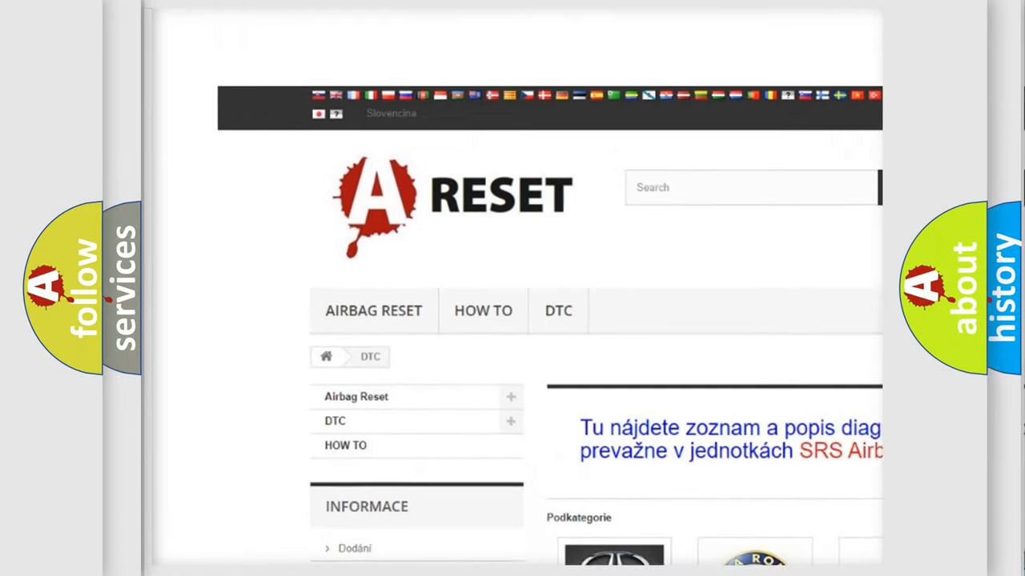
pyautogui.scroll(-3)
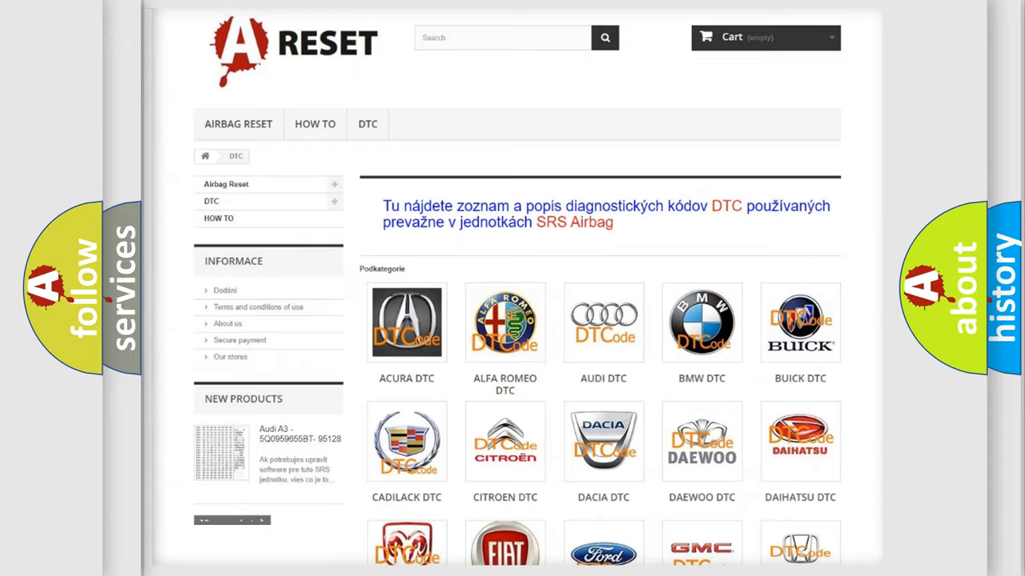
pyautogui.scroll(-3)
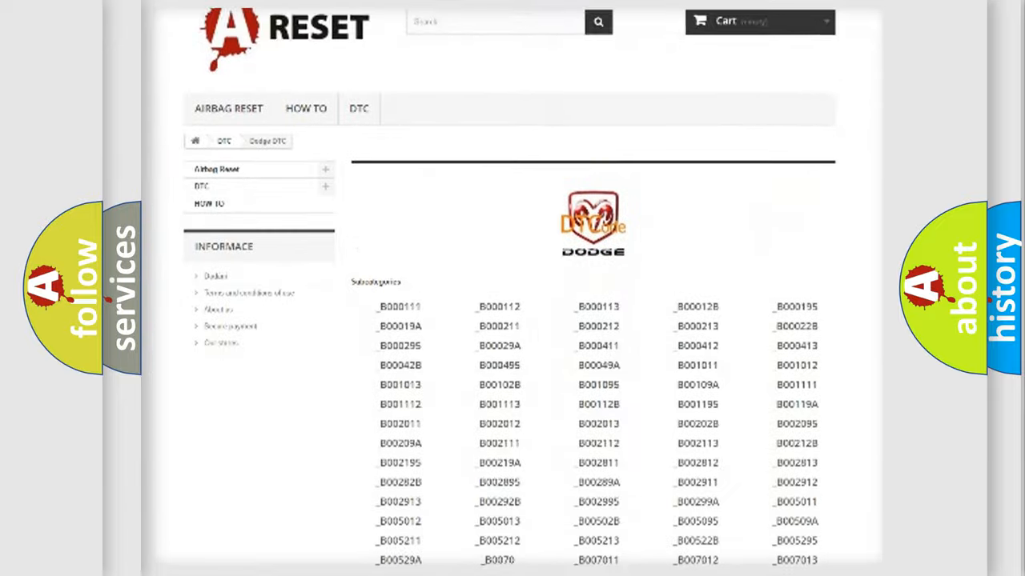
pyautogui.scroll(-3)
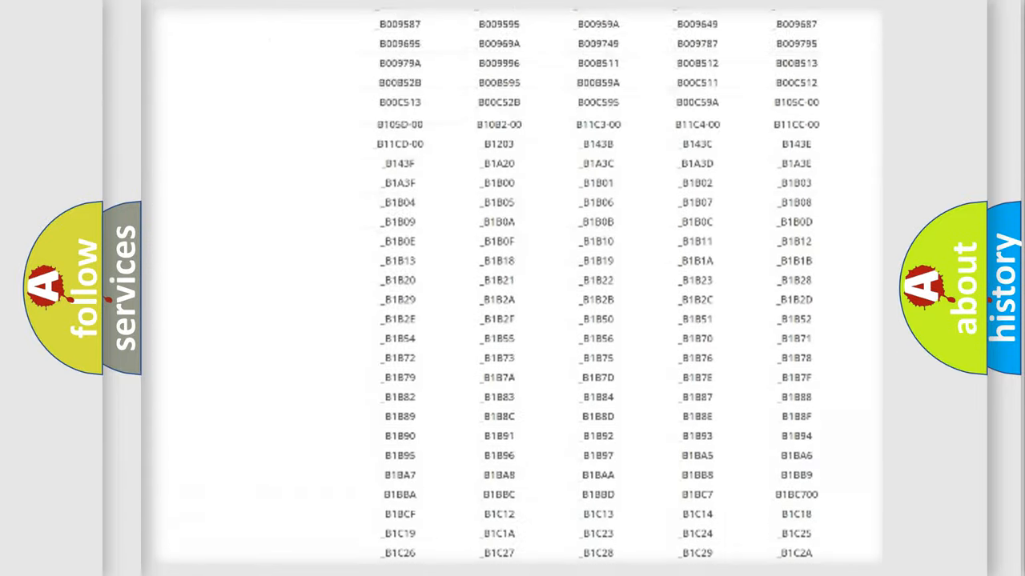
pyautogui.scroll(3)
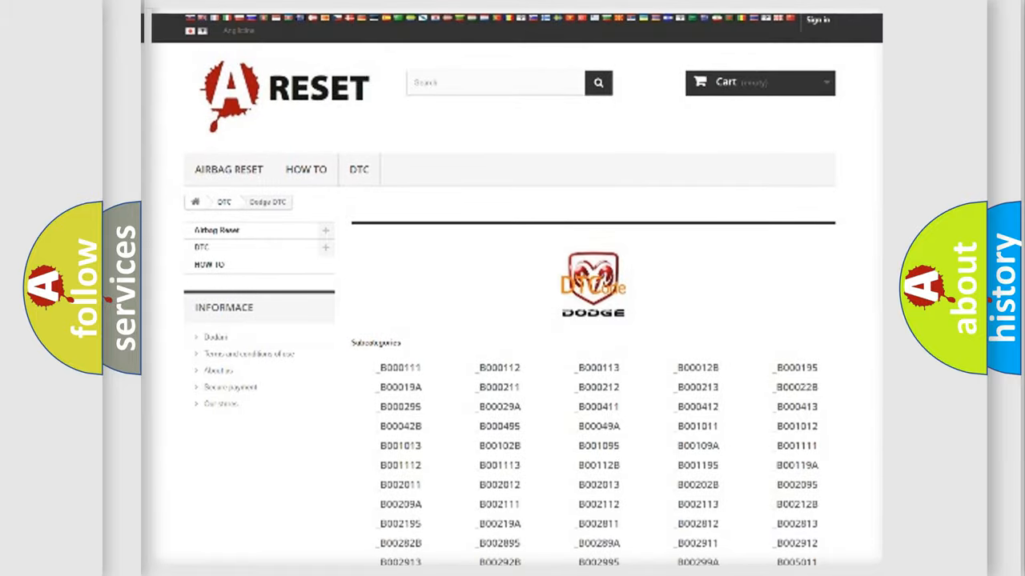